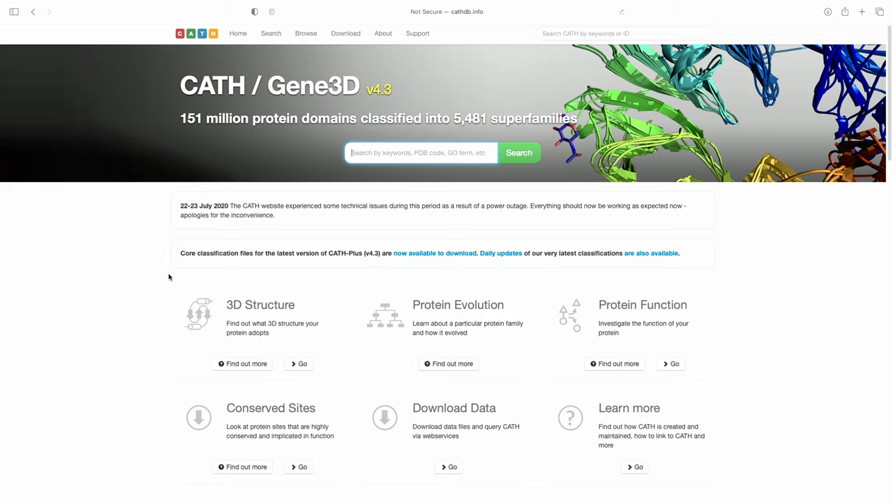
mouse_move(430, 330)
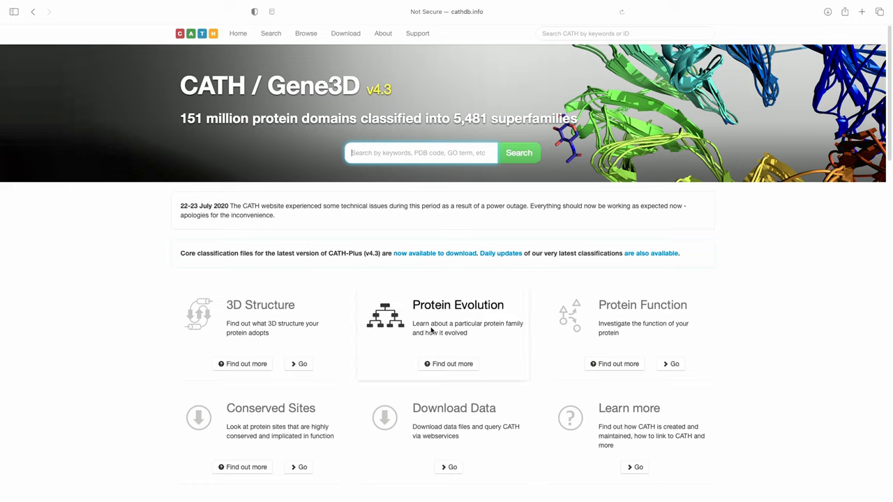
mouse_move(485, 249)
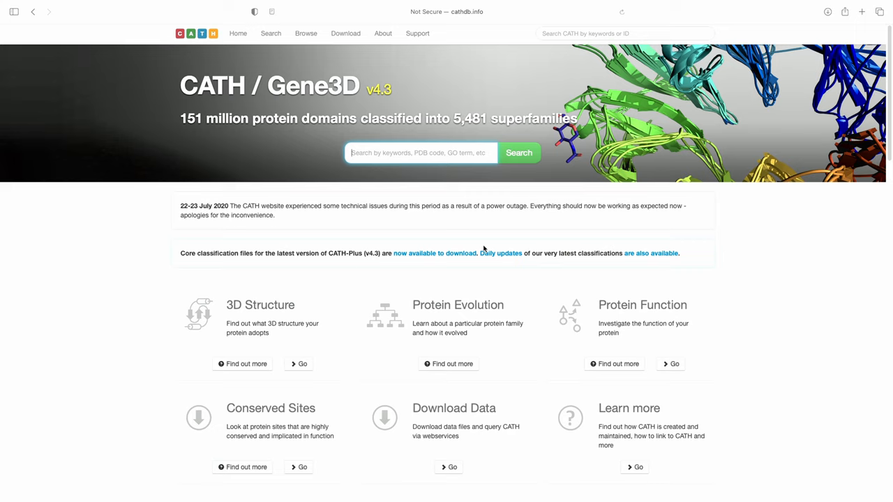
mouse_move(306, 34)
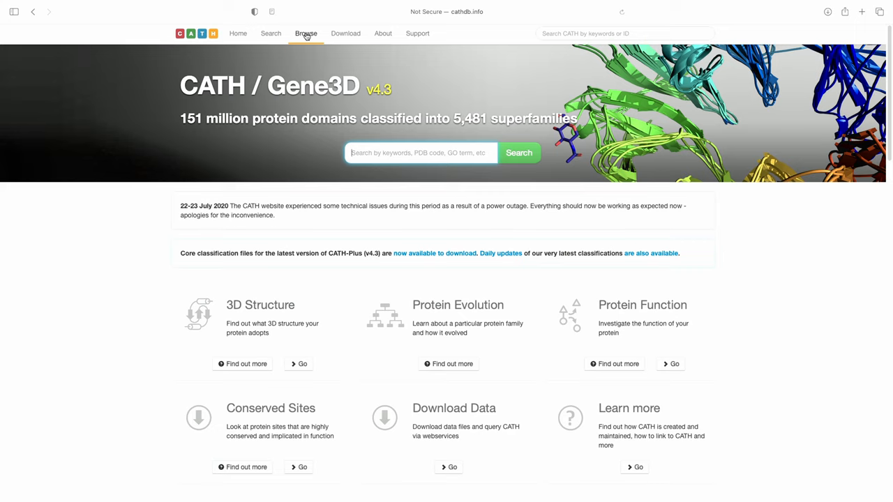
Open Browse and display the CATH Class–Architecture–Topology–Superfamily hierarchy as a sunburst chart
left_click(305, 33)
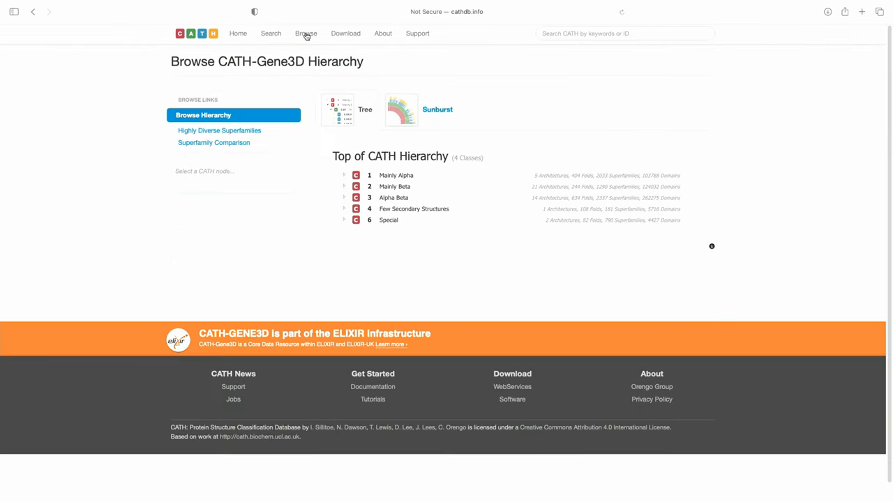
mouse_move(437, 110)
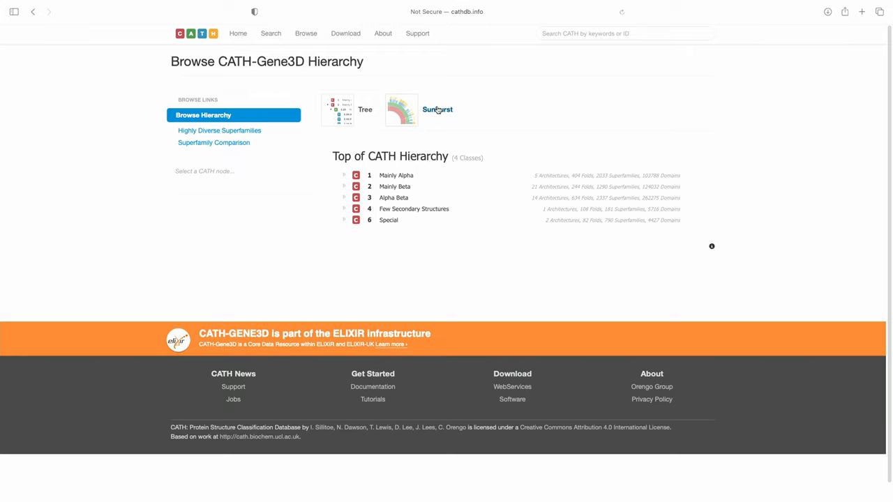
left_click(437, 109)
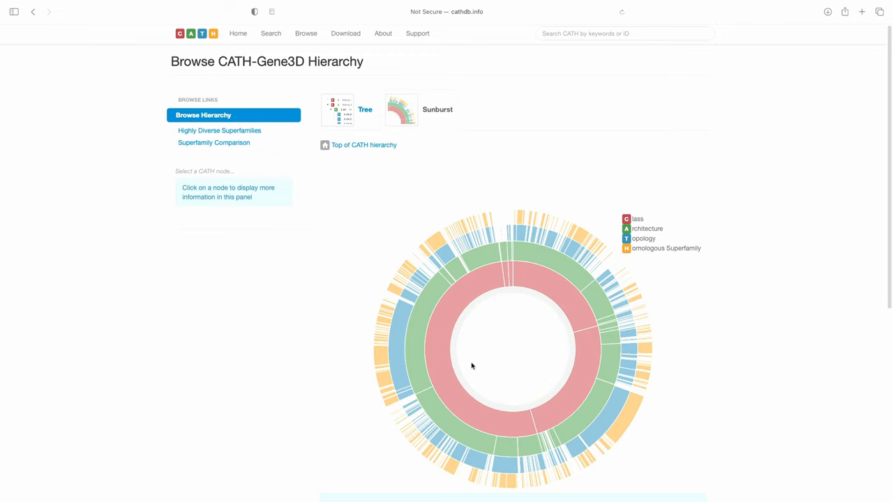
mouse_move(574, 276)
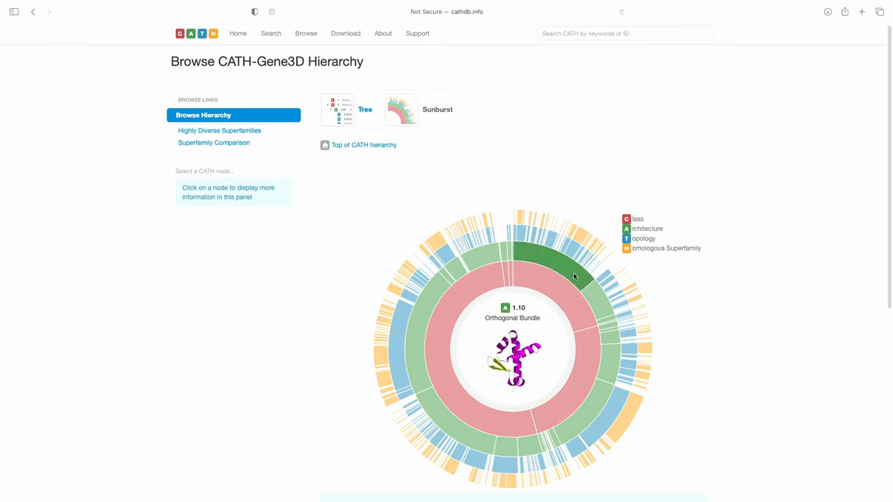
mouse_move(588, 387)
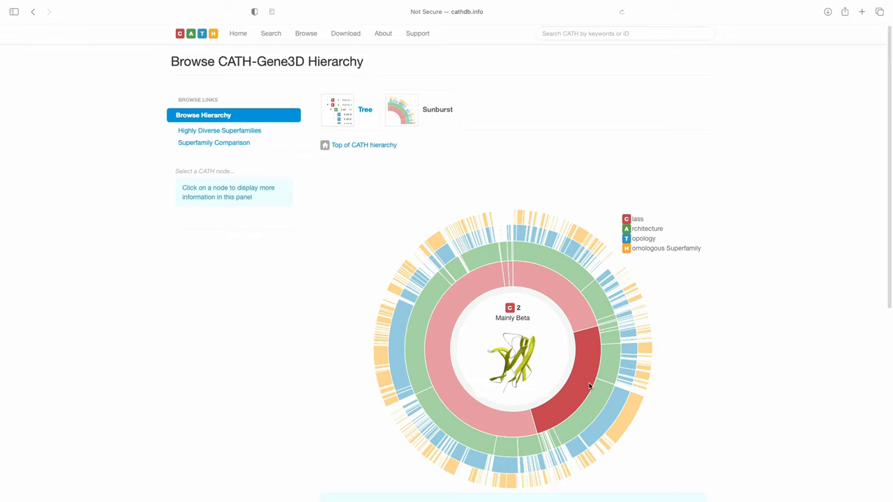
mouse_move(586, 414)
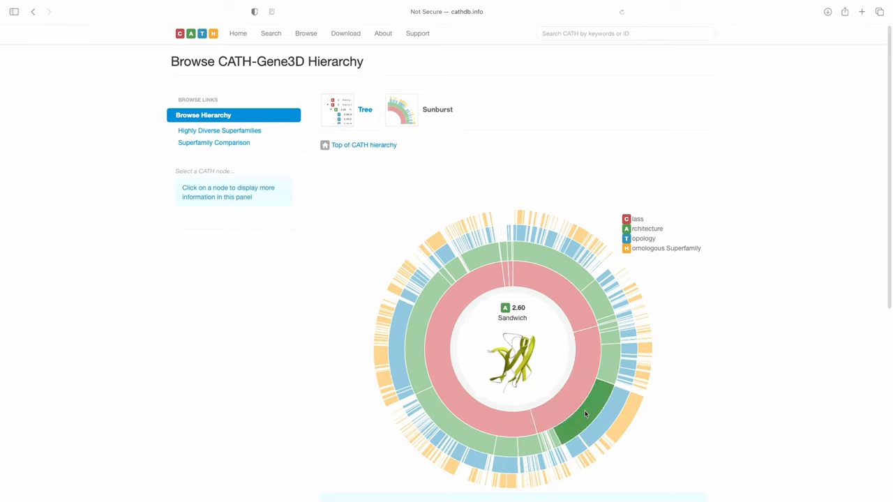
mouse_move(589, 415)
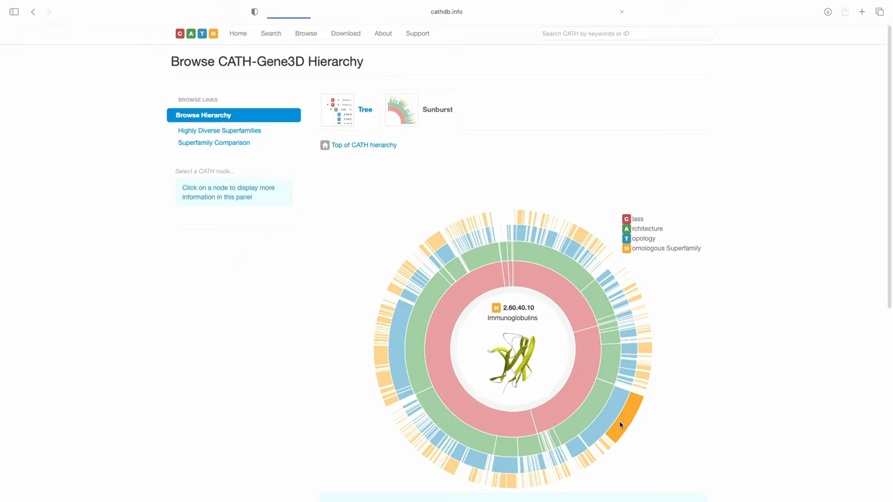
Open the 2.60.40.10 Immunoglobulins superfamily page and scroll through its diversity plot and functional families
left_click(512, 318)
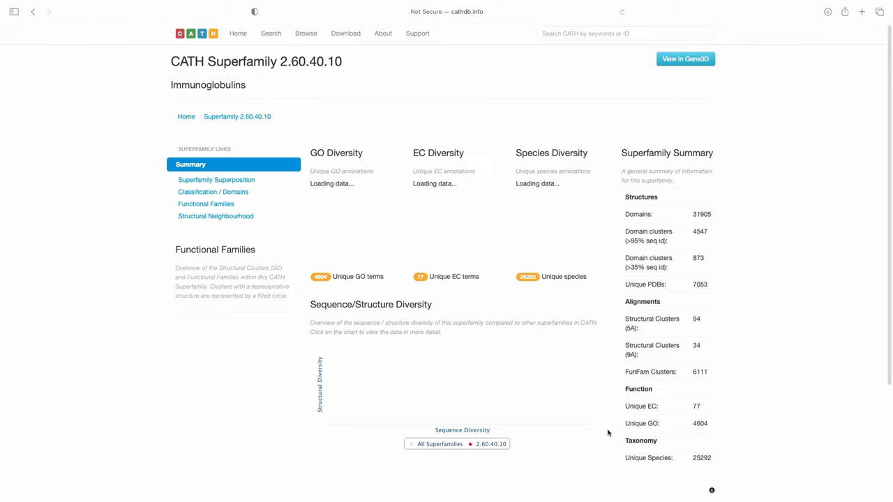
mouse_move(573, 351)
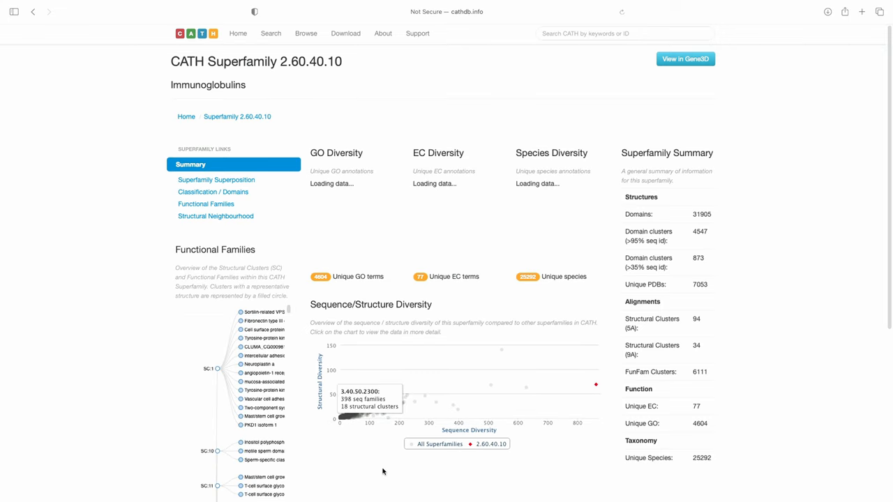
scroll("down", 3)
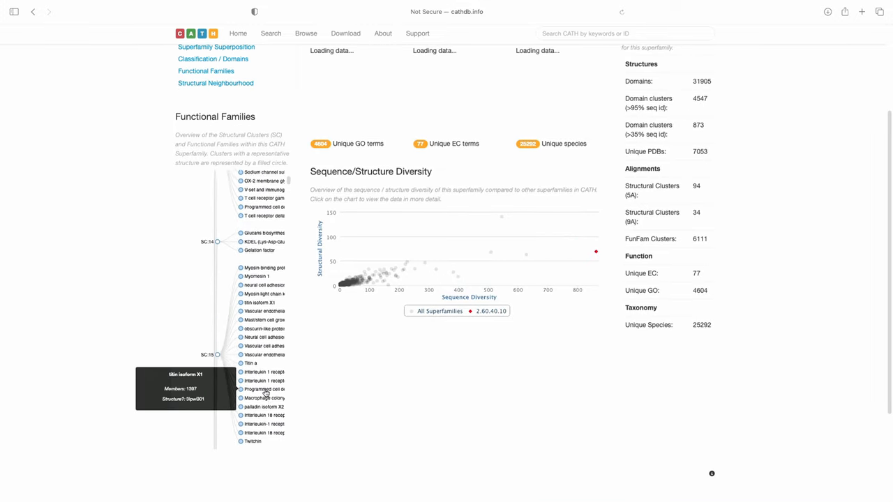
scroll("down", 3)
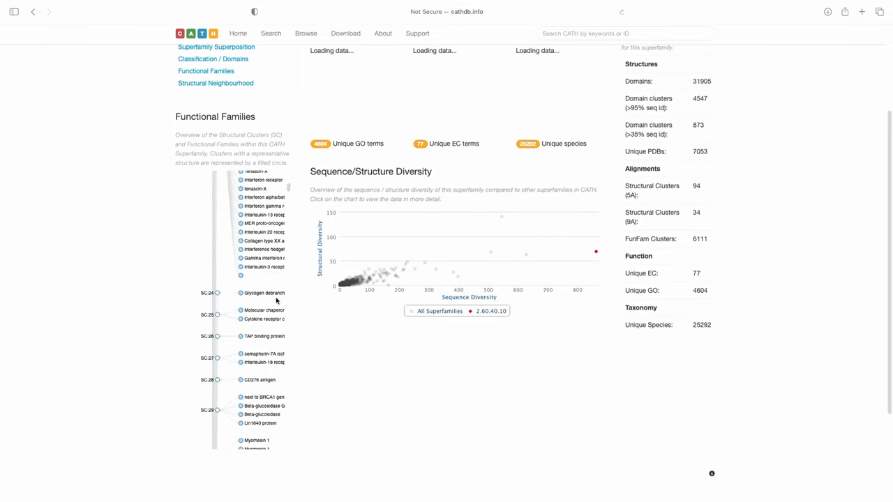
scroll("up", 3)
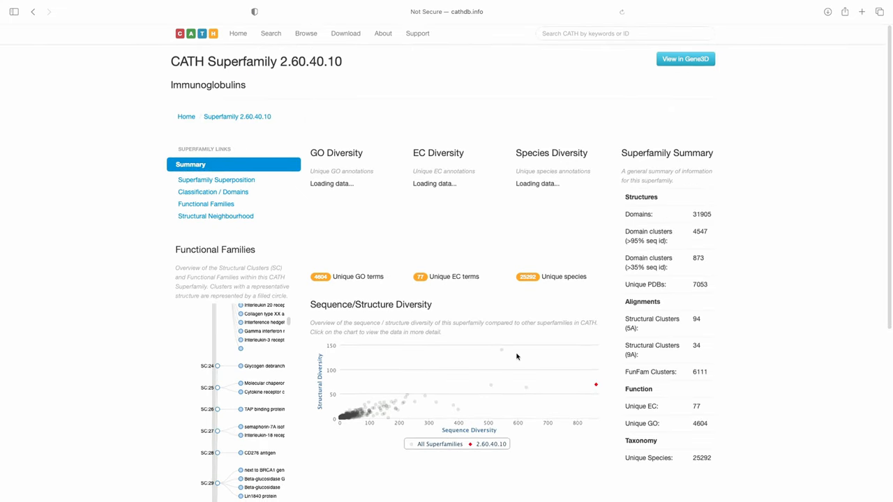
mouse_move(514, 343)
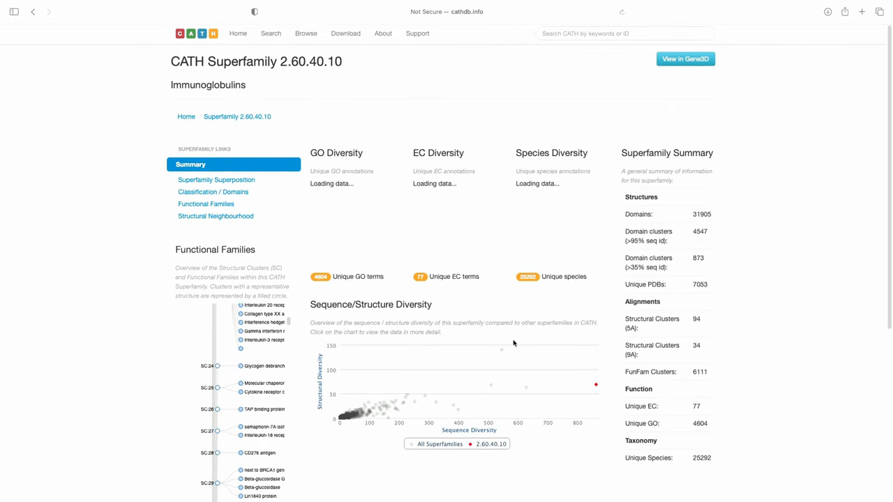